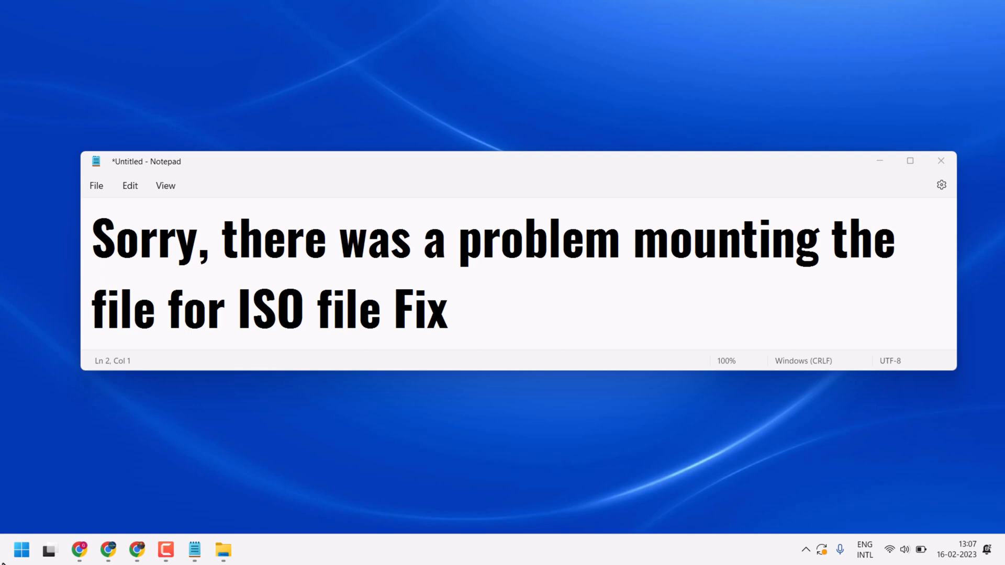
{"action": "mouse_move", "coordinate": [32, 543]}
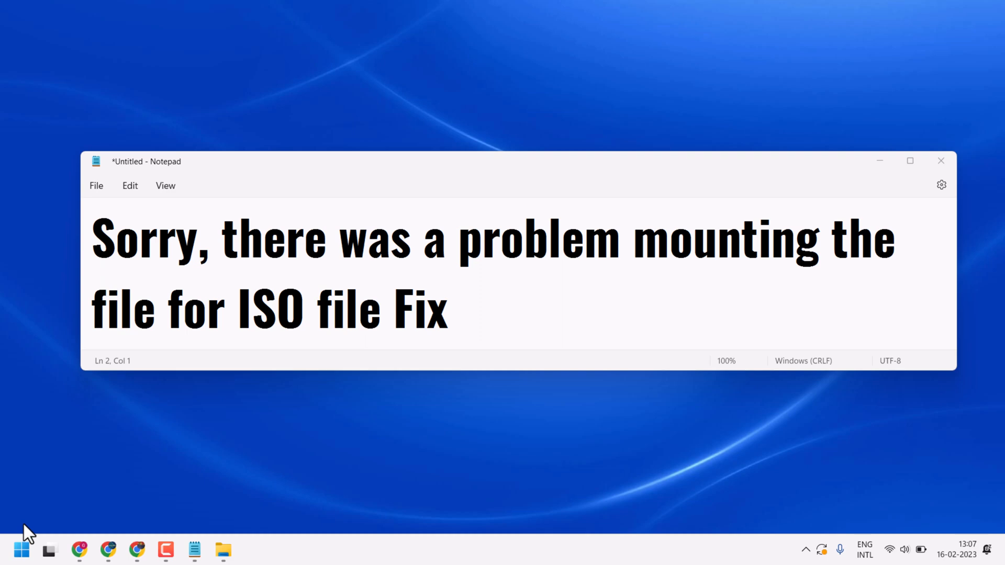
{"action": "mouse_move", "coordinate": [94, 501]}
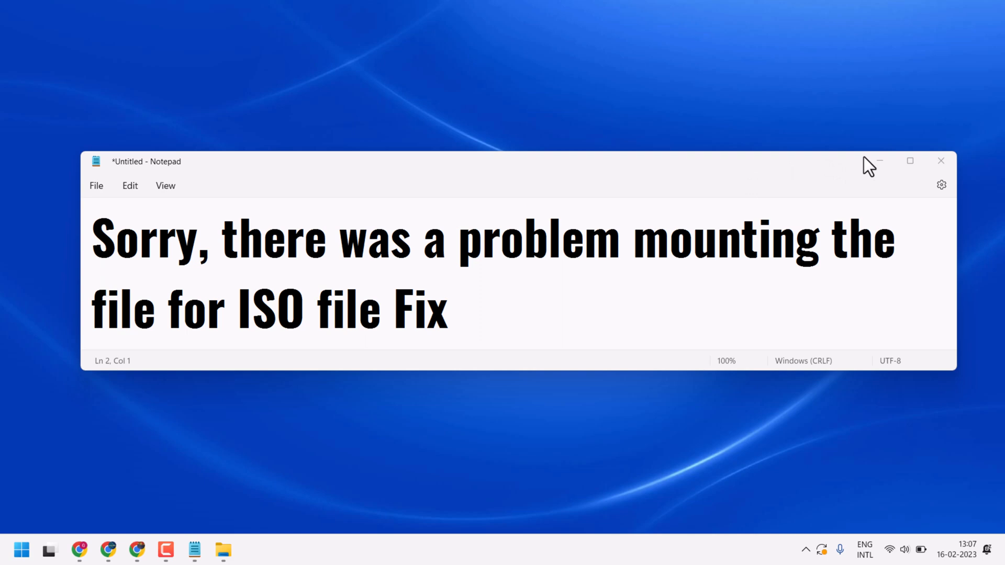
- Minimize Notepad and launch File Explorer on the Downloads folder with the Autoruns items
{"action": "left_click", "coordinate": [941, 162]}
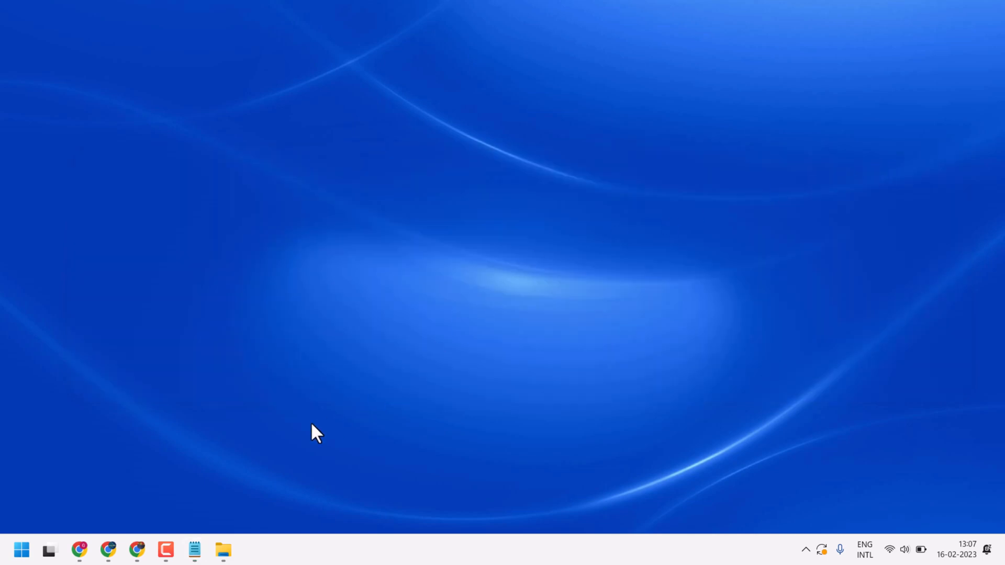
{"action": "mouse_move", "coordinate": [251, 518]}
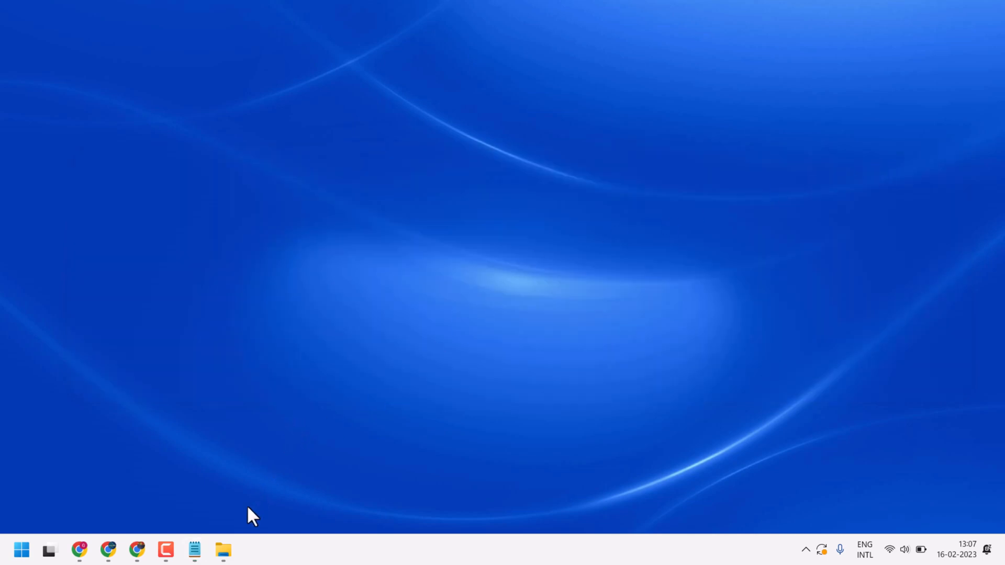
{"action": "mouse_move", "coordinate": [223, 552]}
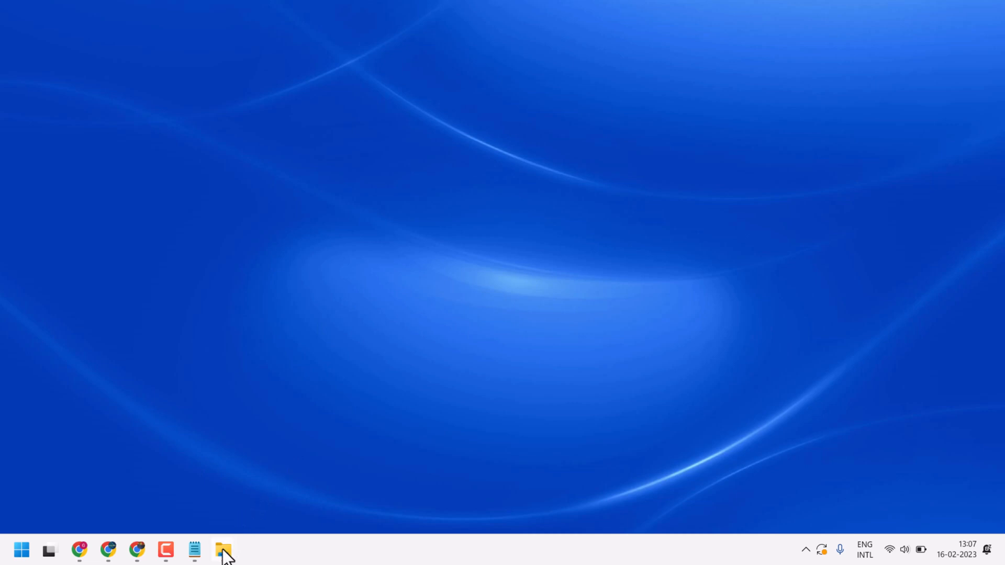
{"action": "left_click", "coordinate": [223, 549]}
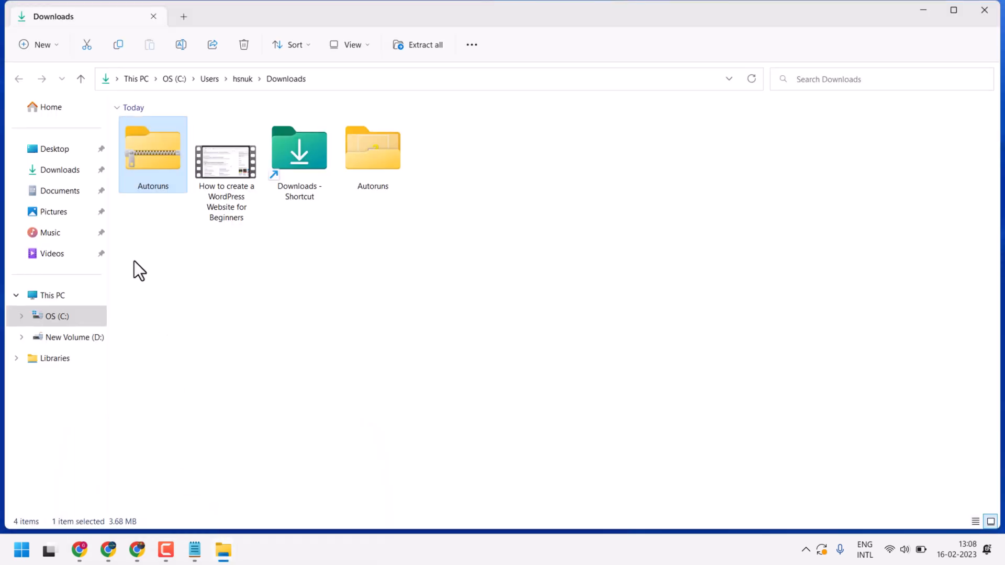
{"action": "mouse_move", "coordinate": [61, 170]}
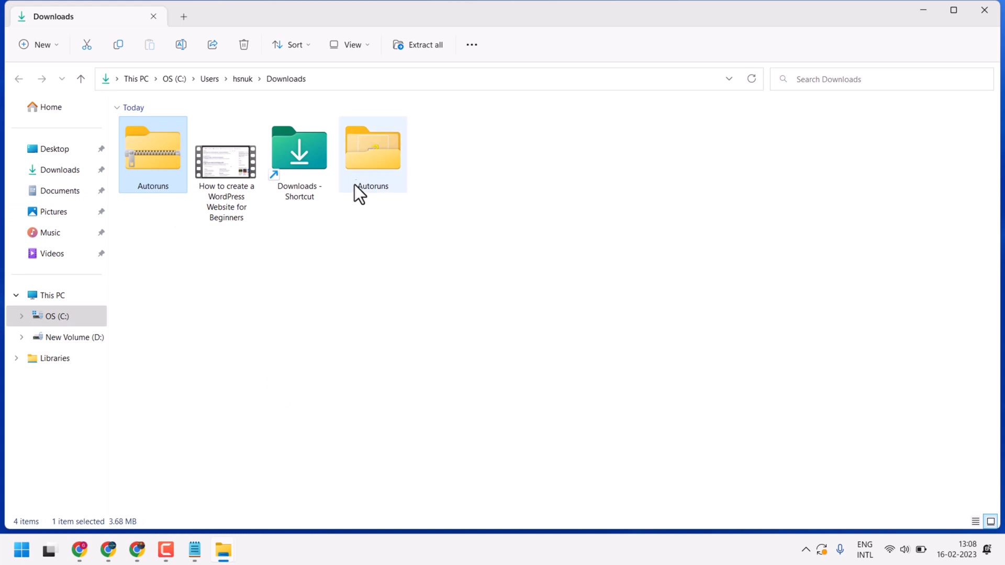
- Show the extracted Autoruns folder's Properties window with its General attributes
{"action": "right_click", "coordinate": [373, 147]}
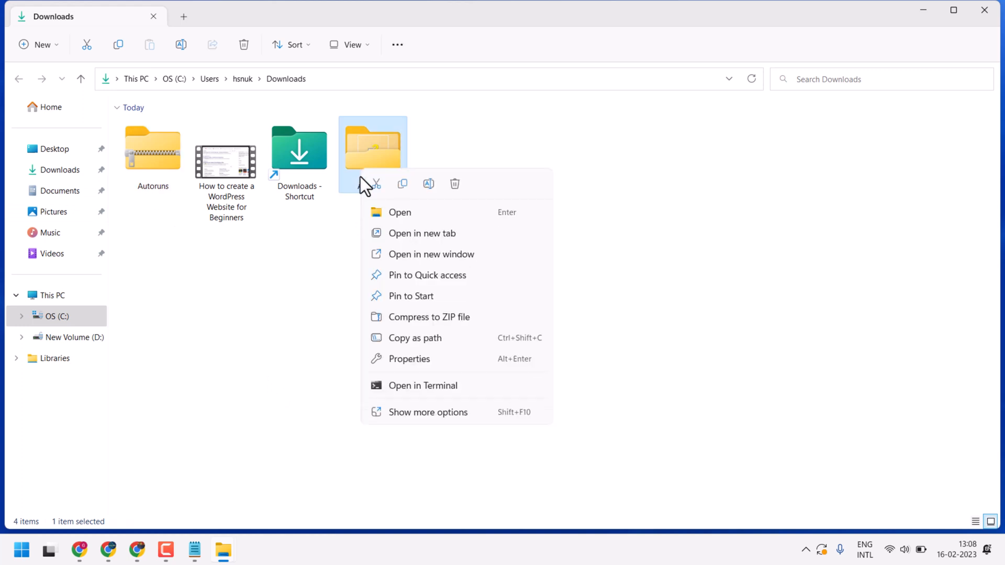
{"action": "left_click", "coordinate": [409, 359]}
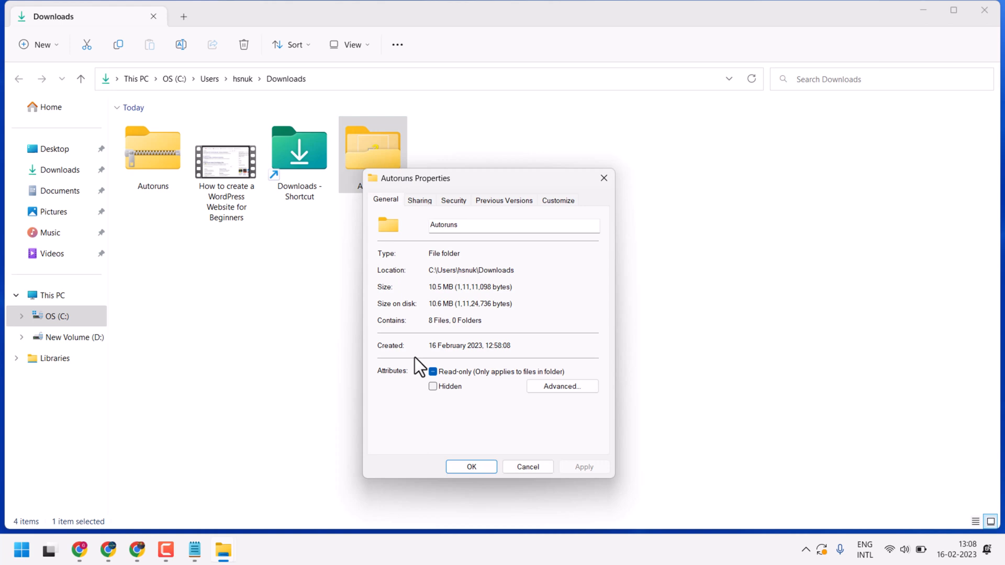
{"action": "left_click", "coordinate": [434, 372]}
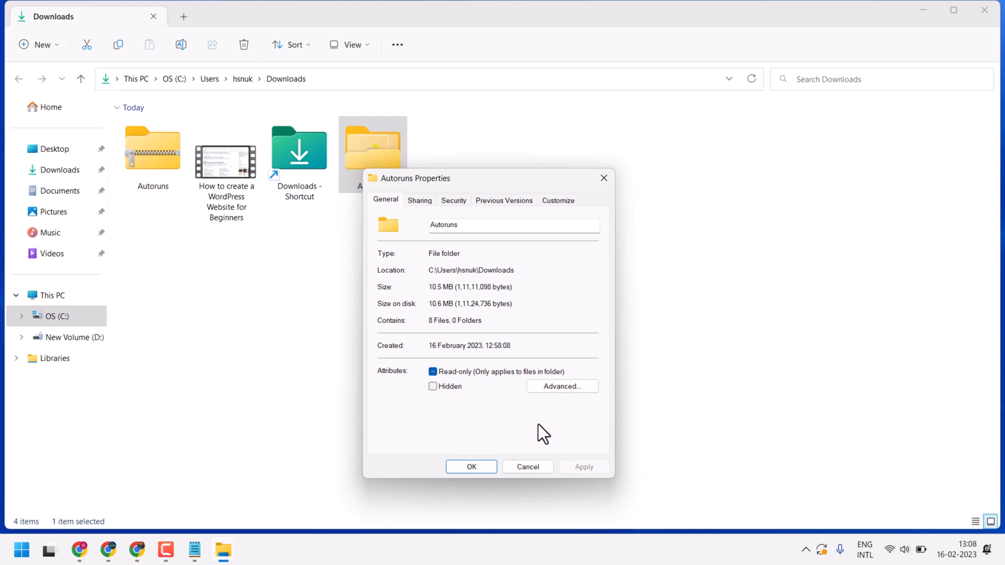
{"action": "mouse_move", "coordinate": [552, 431]}
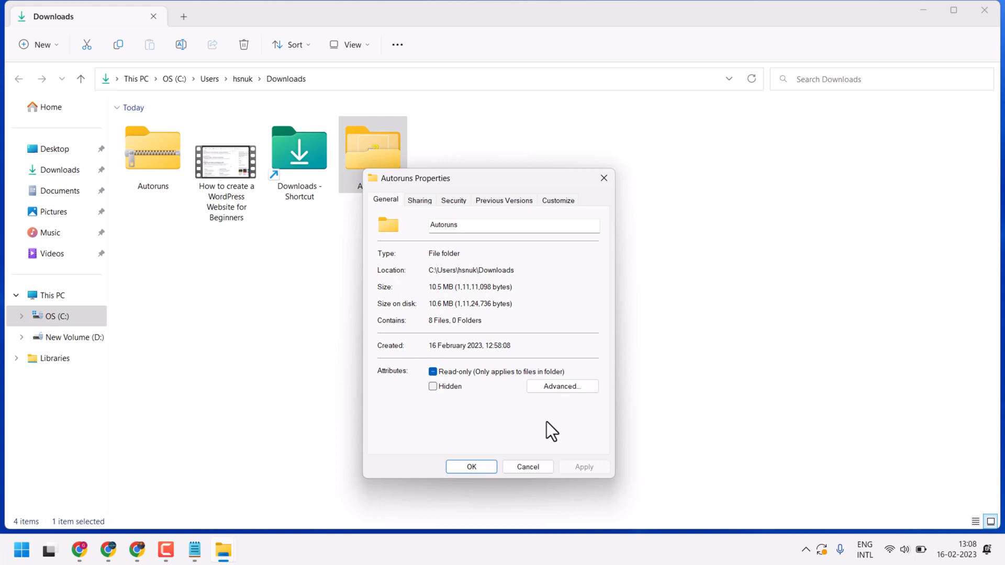
{"action": "mouse_move", "coordinate": [561, 440]}
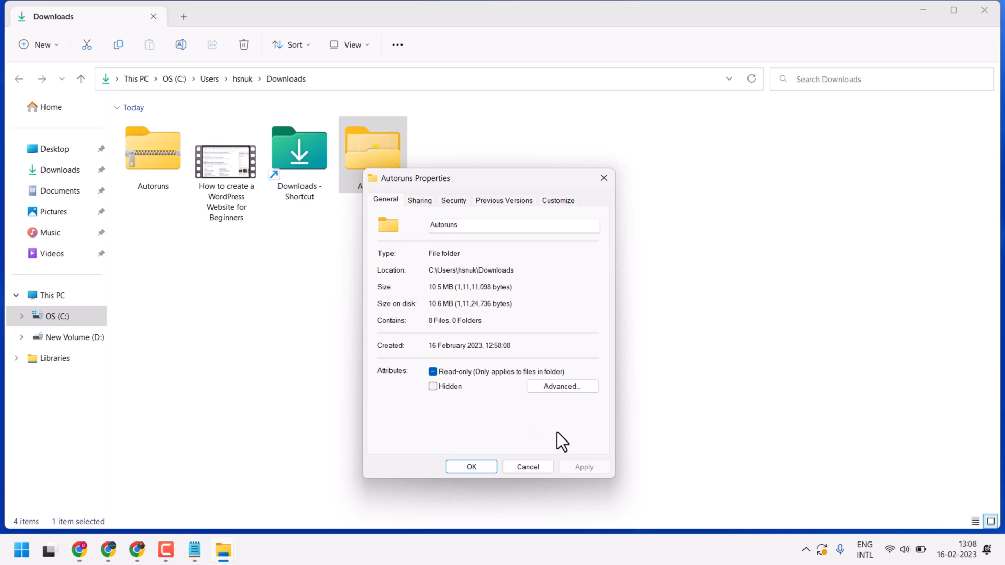
{"action": "mouse_move", "coordinate": [598, 480]}
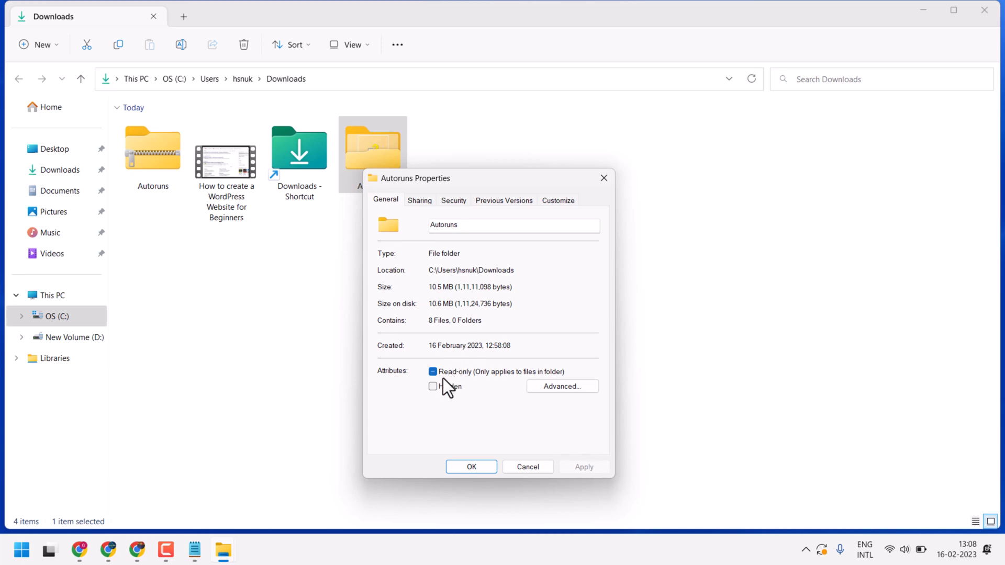
- Set Read-only on the Autoruns folder and confirm applying it to subfolders and files
{"action": "left_click", "coordinate": [434, 372]}
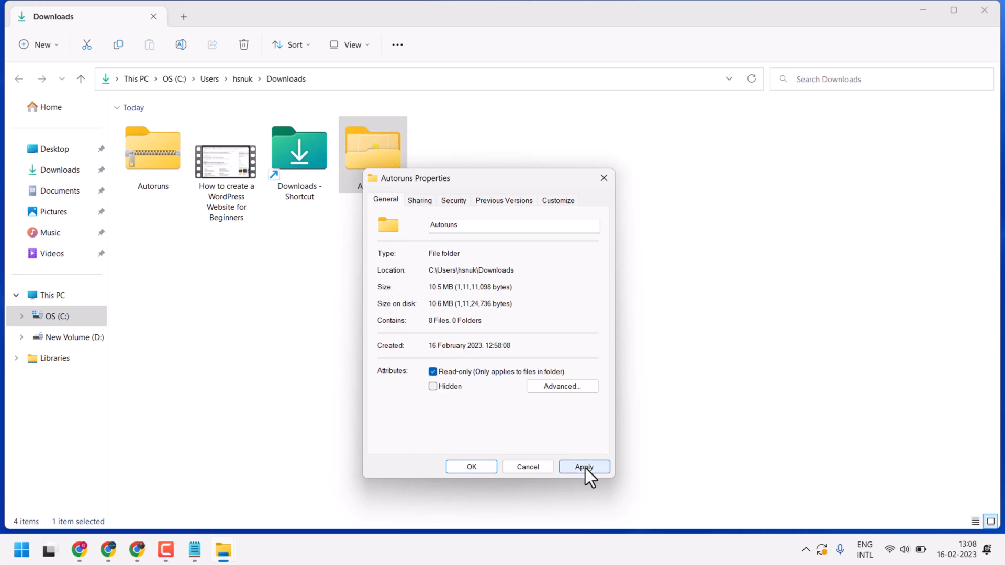
{"action": "left_click", "coordinate": [583, 467]}
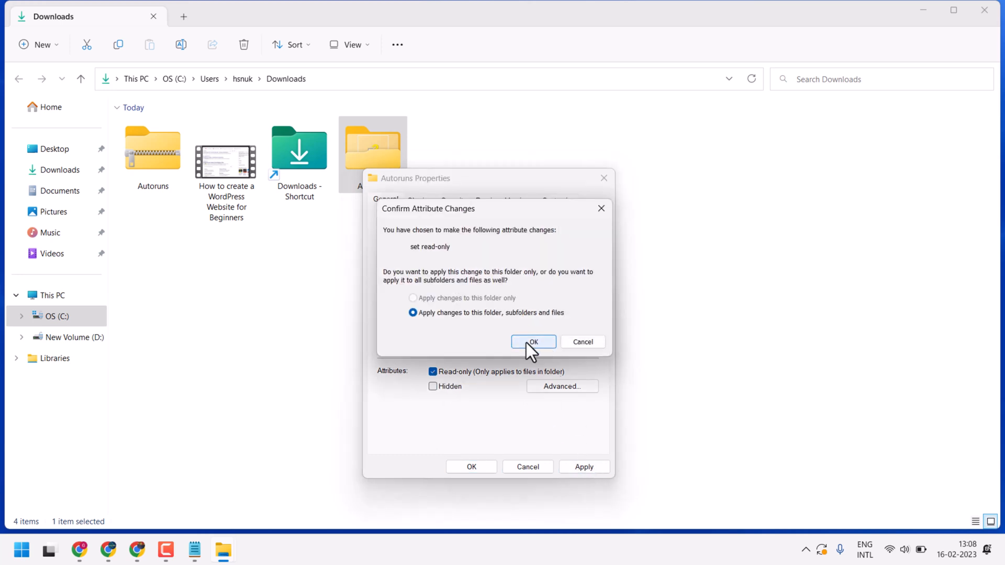
{"action": "left_click", "coordinate": [533, 341]}
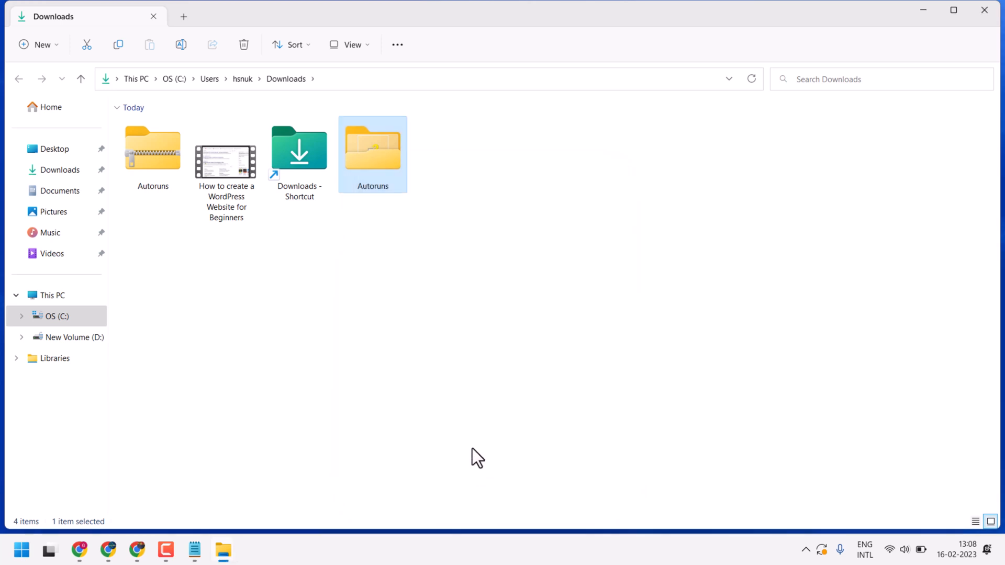
{"action": "mouse_move", "coordinate": [478, 446]}
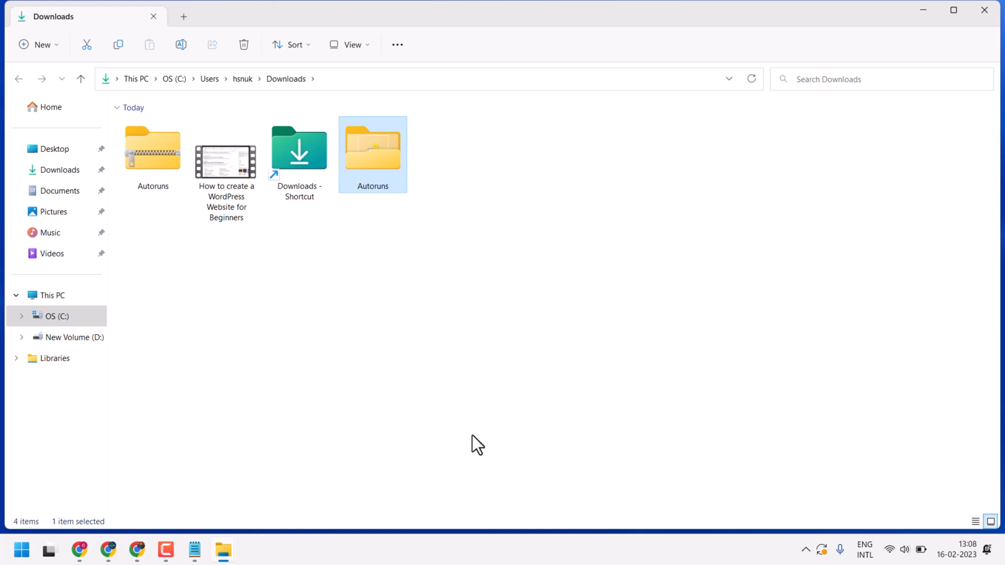
{"action": "mouse_move", "coordinate": [410, 295]}
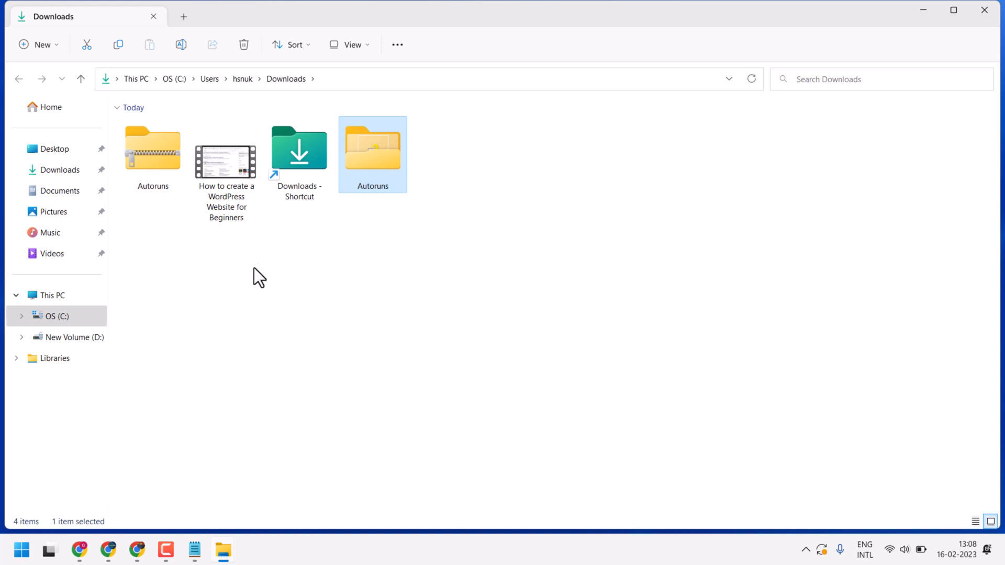
{"action": "mouse_move", "coordinate": [373, 154]}
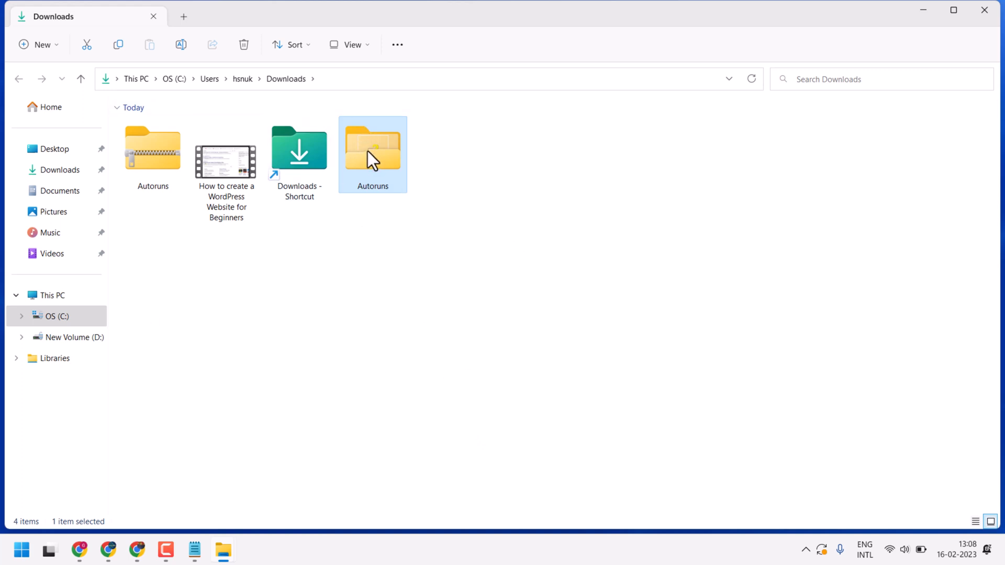
{"action": "mouse_move", "coordinate": [462, 362]}
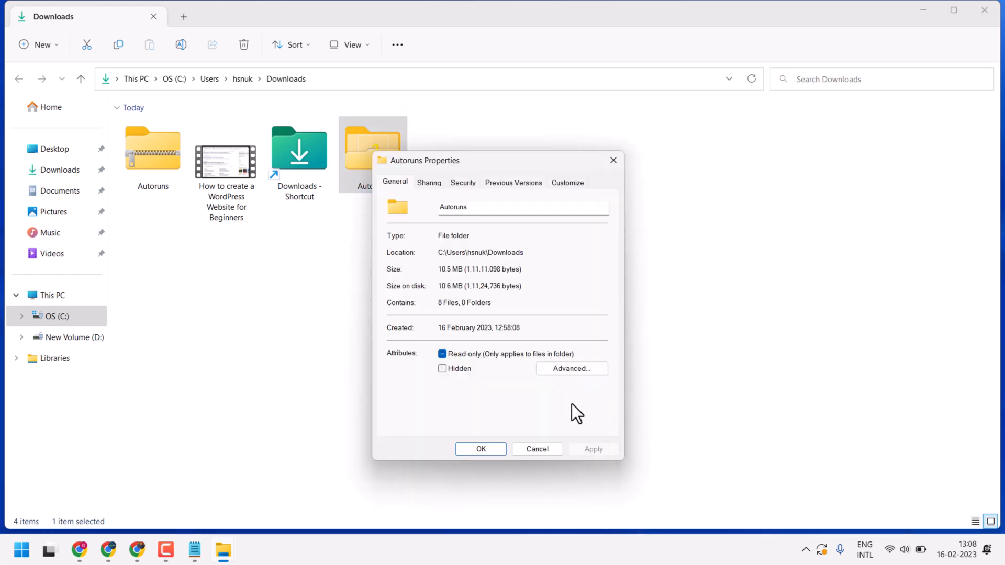
{"action": "mouse_move", "coordinate": [558, 417]}
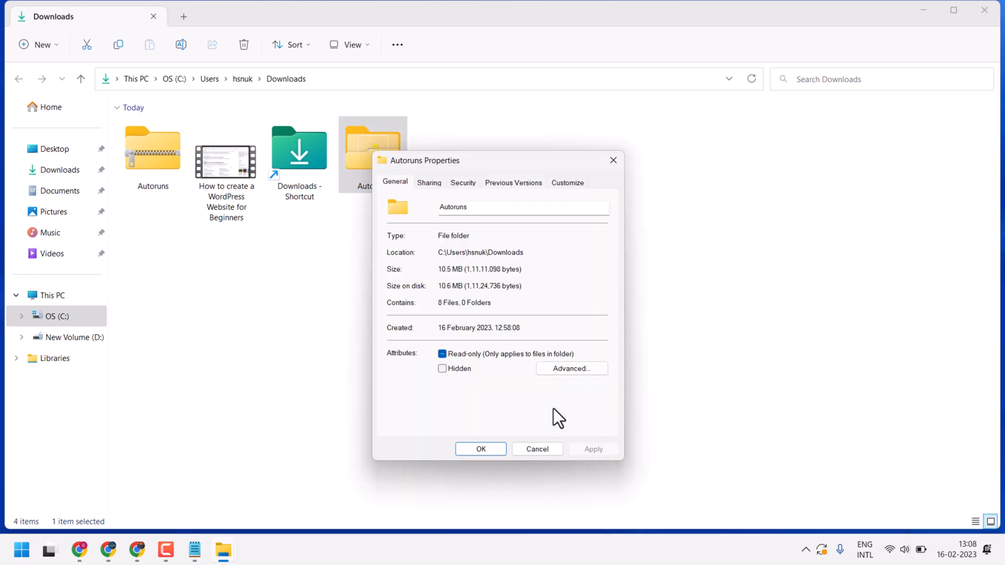
{"action": "mouse_move", "coordinate": [442, 410]}
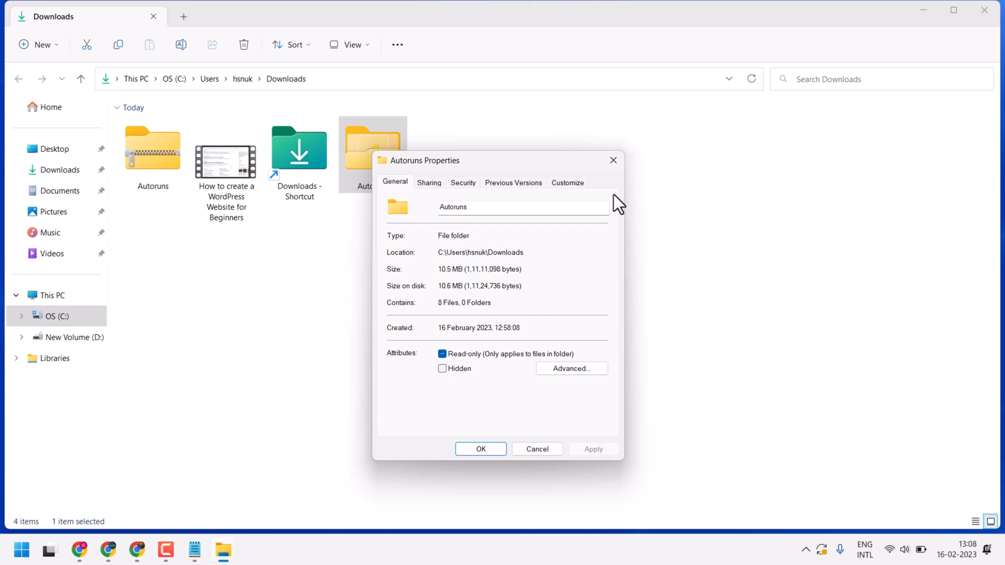
{"action": "left_click", "coordinate": [613, 161]}
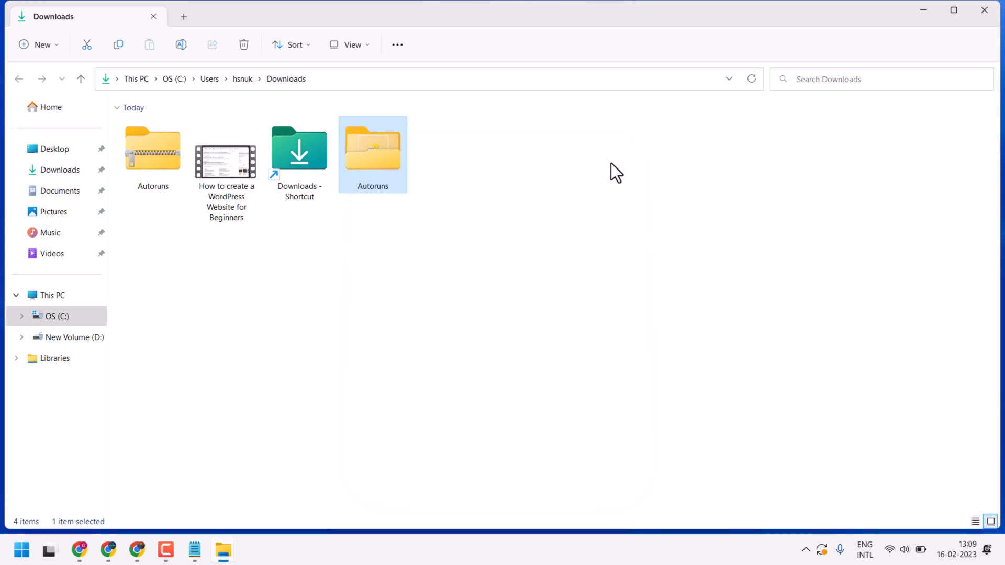